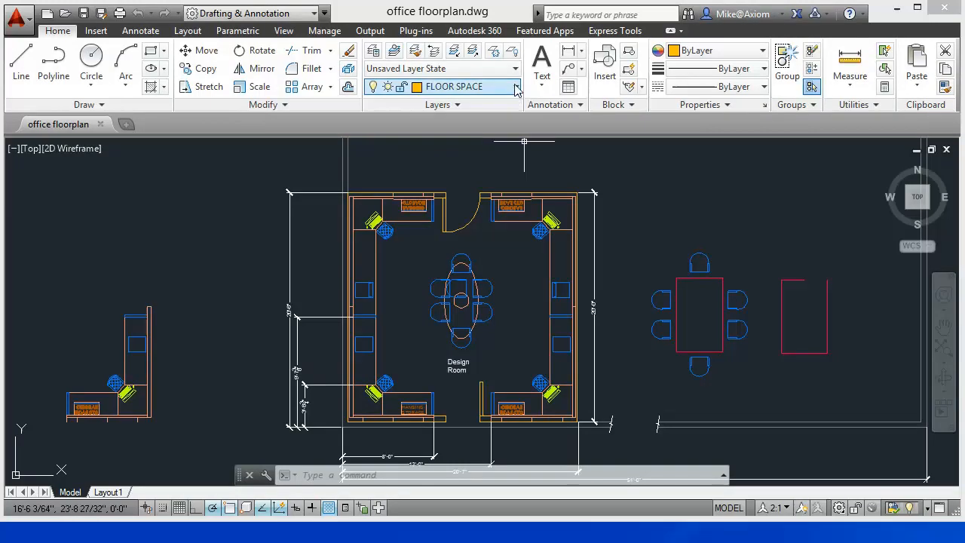
Set A-FURN as the current layer in place of FLOOR SPACE.
click(515, 86)
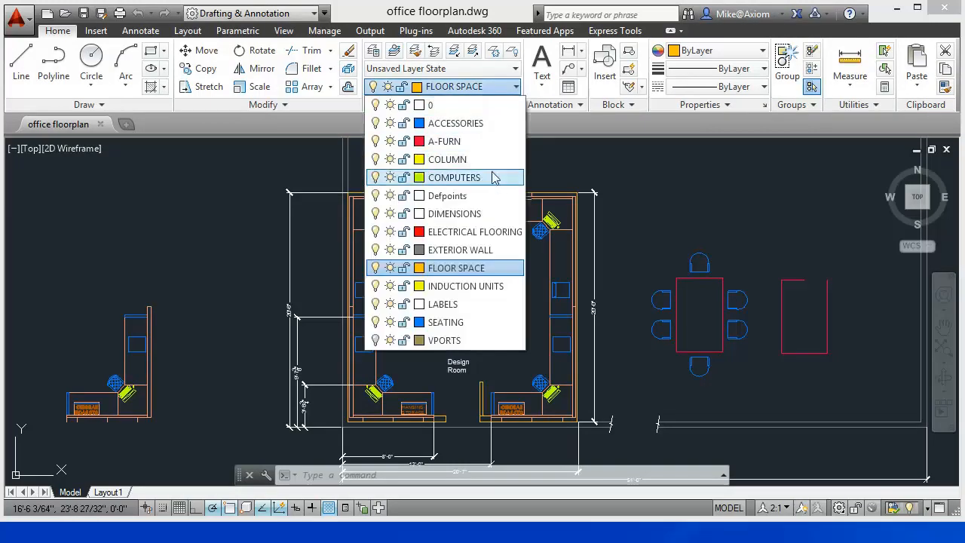
click(443, 141)
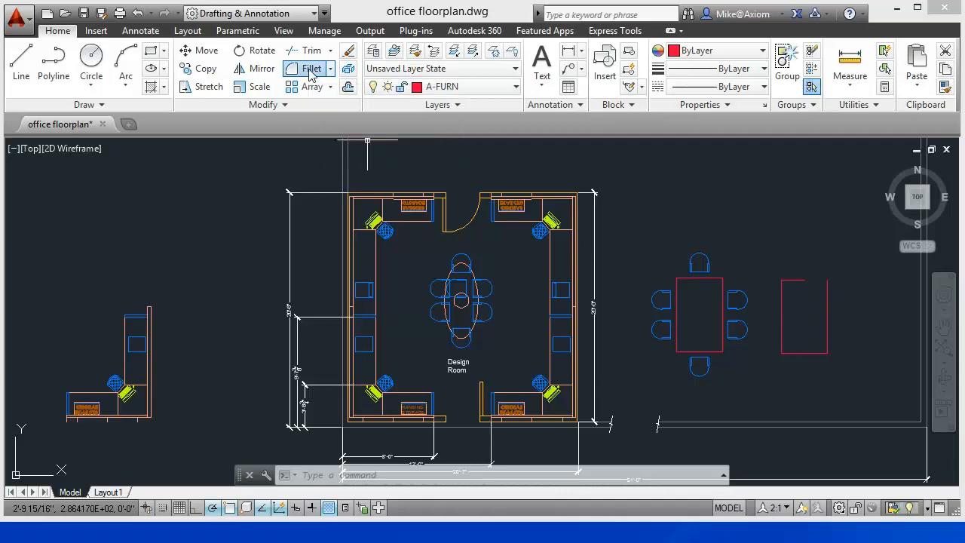
Start Fillet and choose the Radius option, which defaults to 2'-0".
click(310, 67)
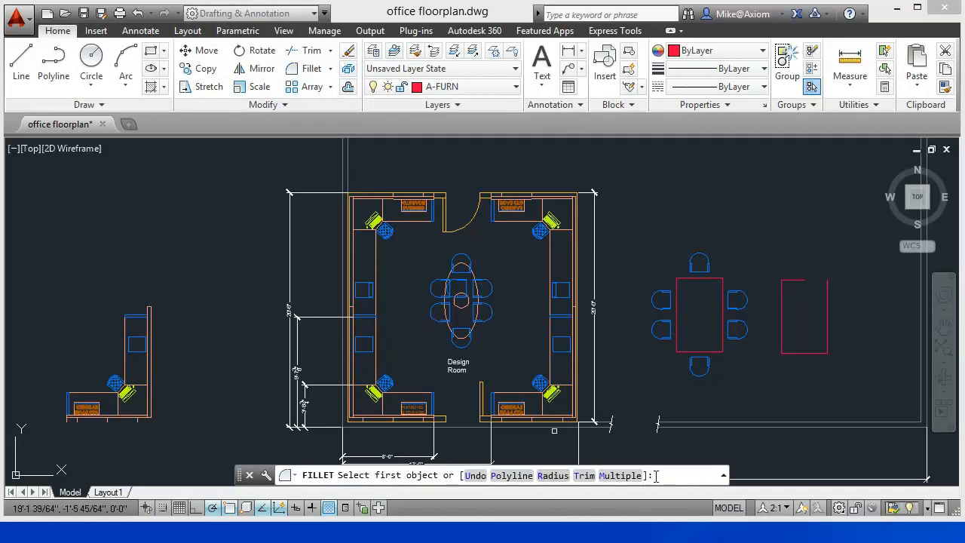
text(R)
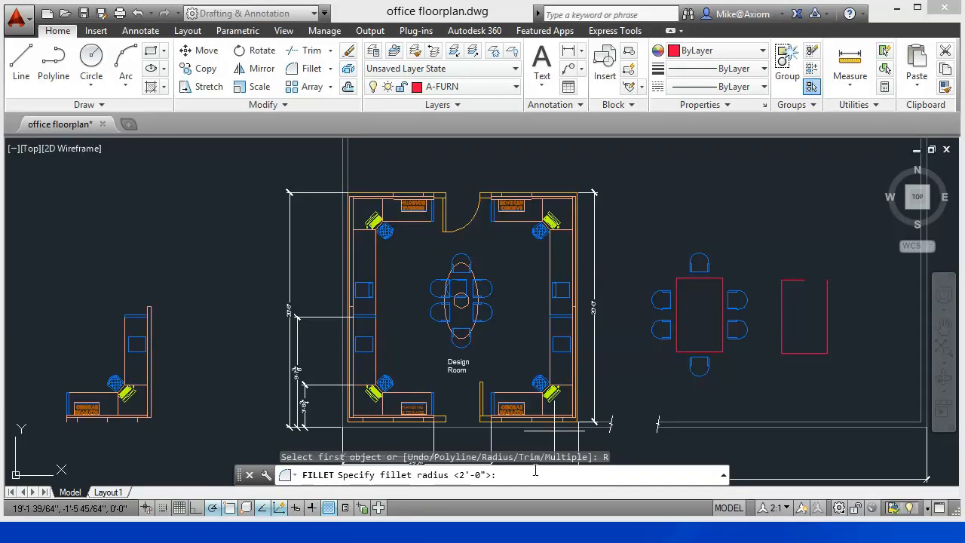
mouse_move(680, 303)
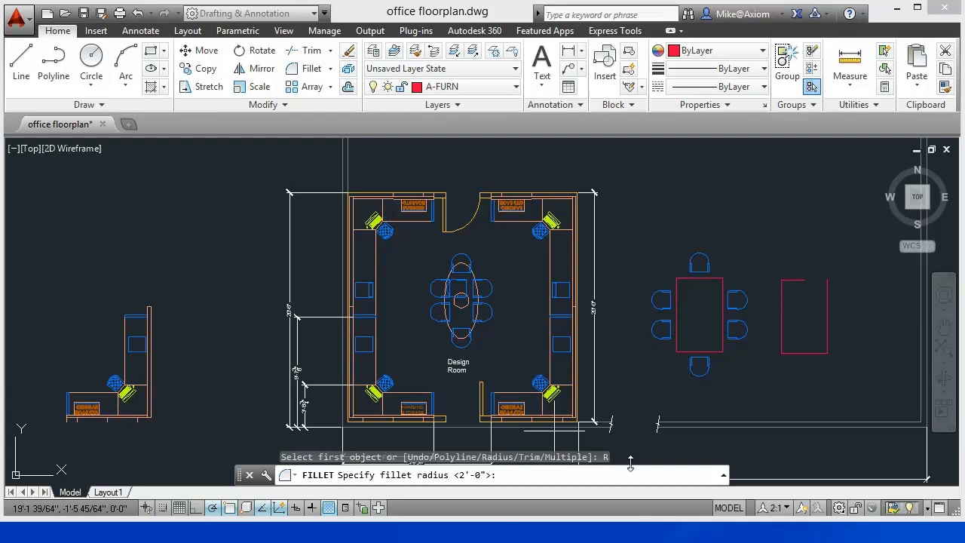
mouse_move(662, 368)
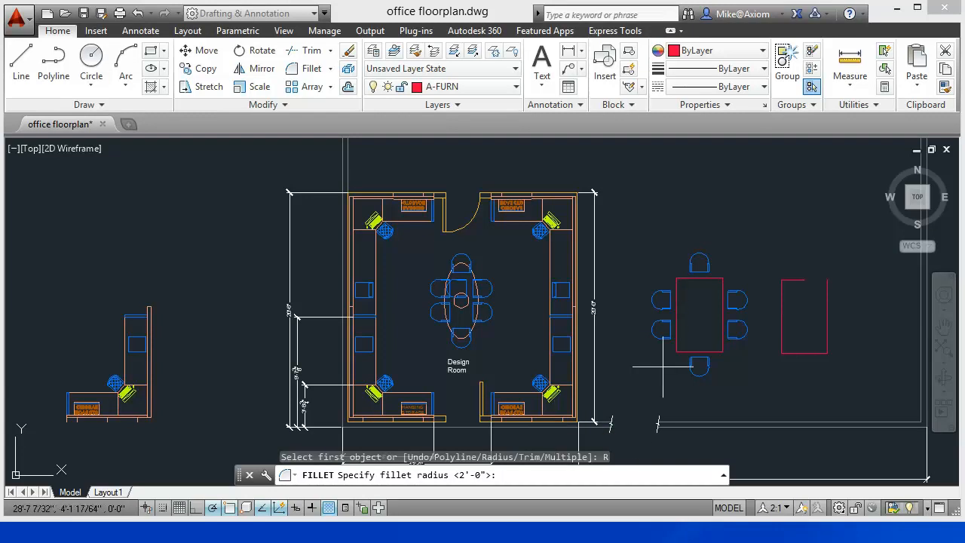
click(675, 309)
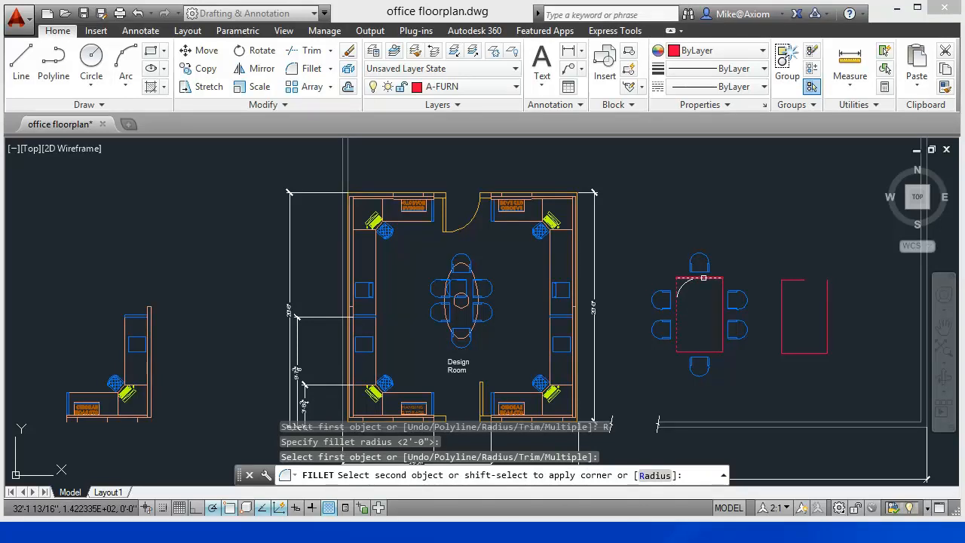
click(696, 346)
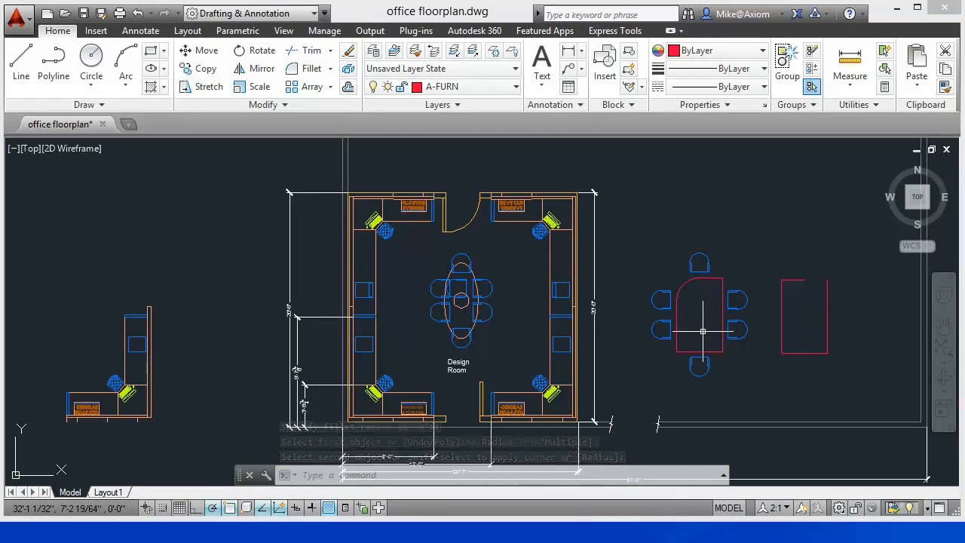
mouse_move(690, 289)
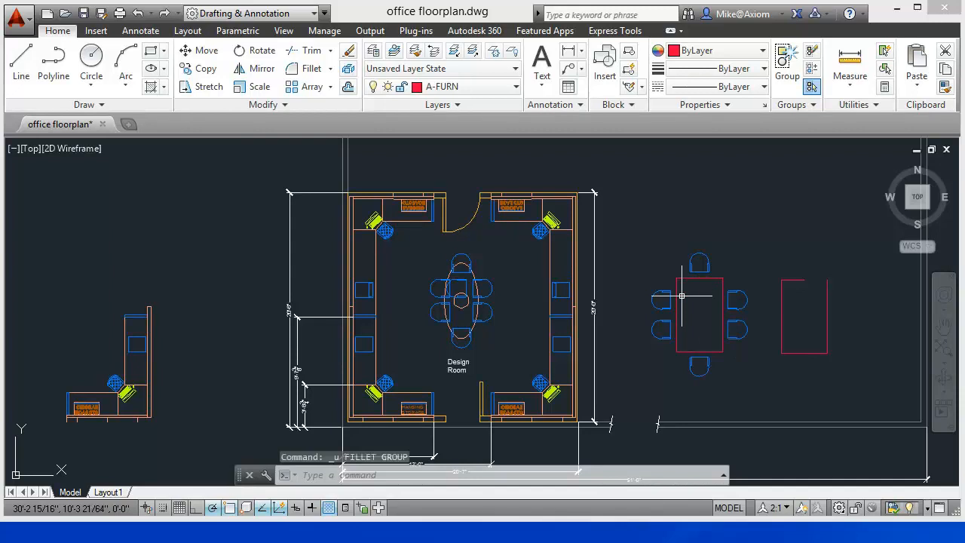
Fillet the conference table polyline, rounding all four corners at 2'-0" radius.
click(309, 69)
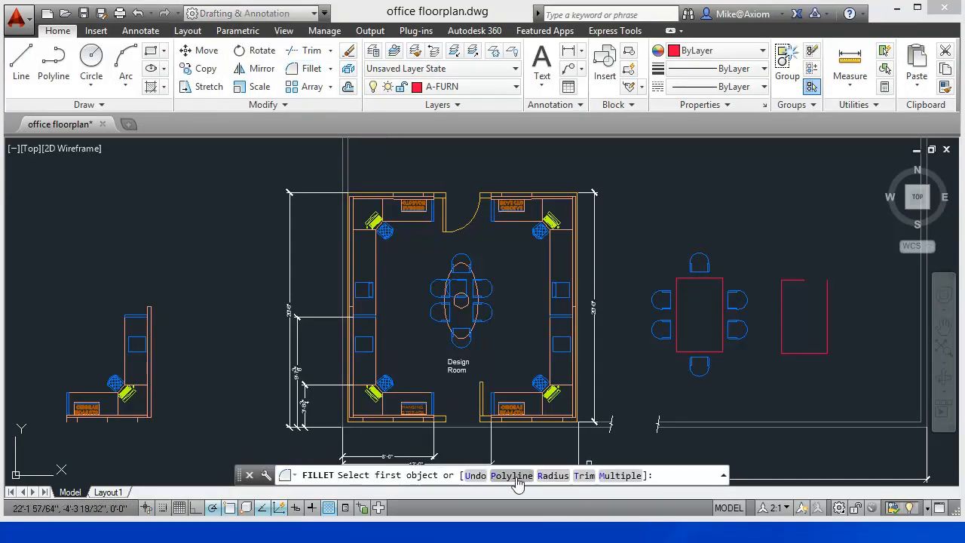
click(509, 475)
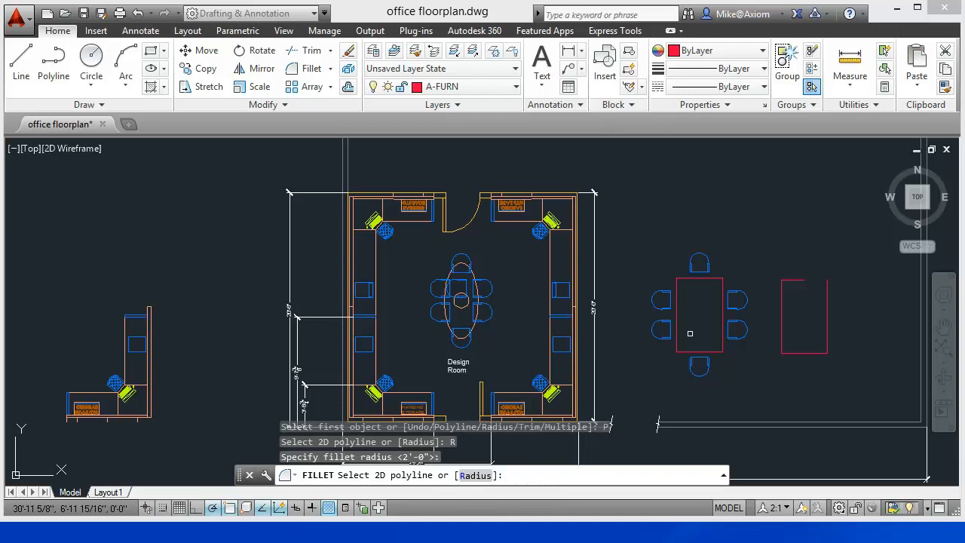
click(676, 332)
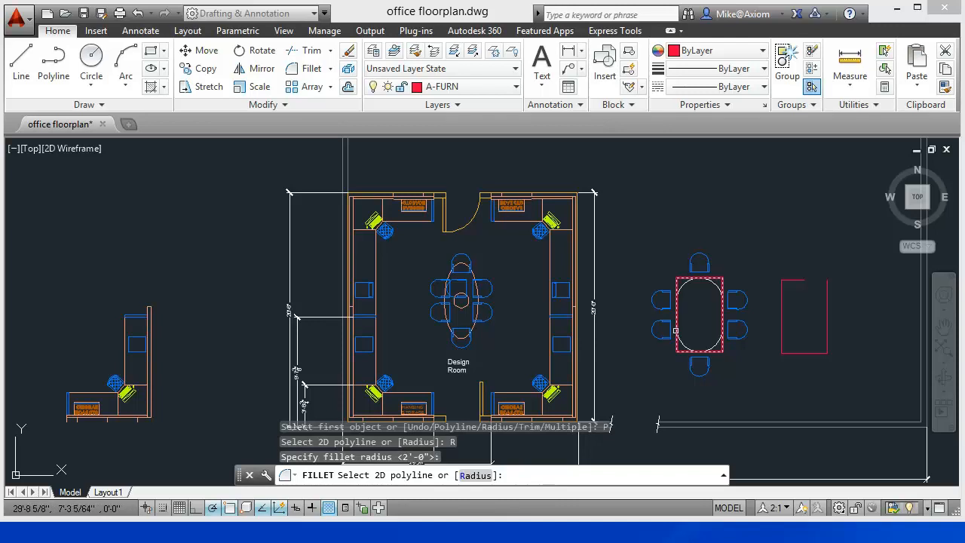